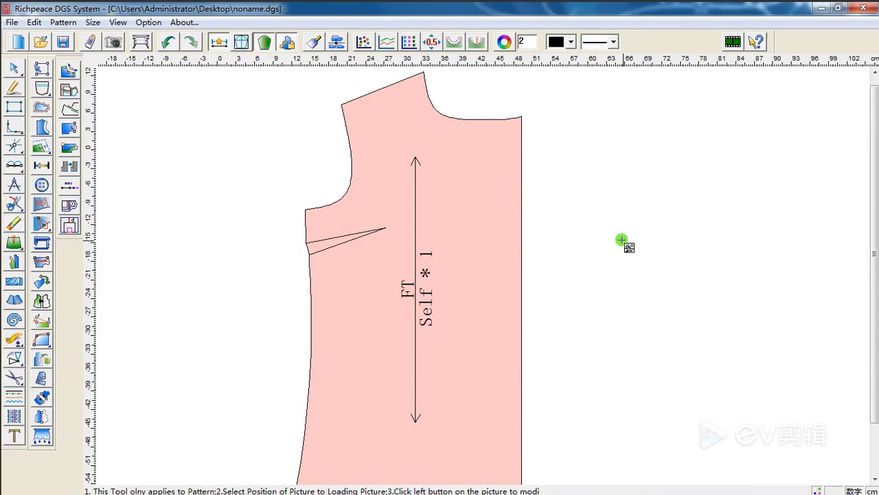
pyautogui.moveTo(538, 204)
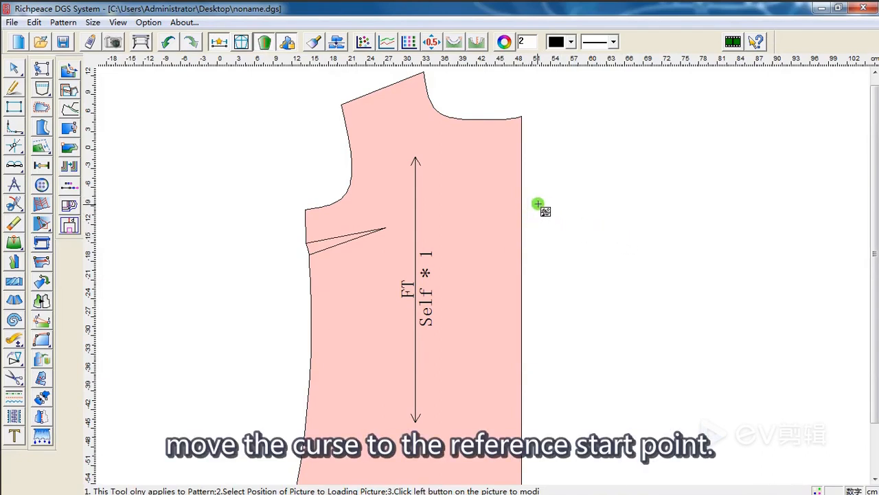
pyautogui.moveTo(522, 120)
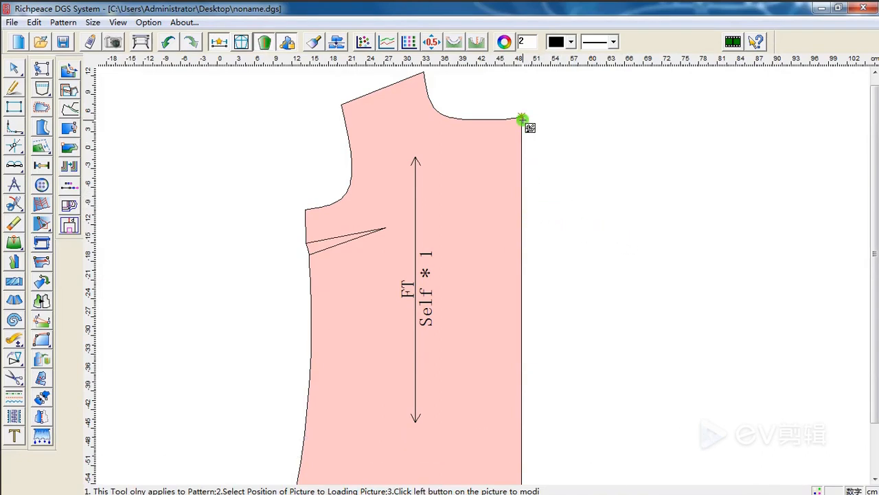
# - Set the picture's reference start point at the shoulder corner and confirm its vertical offset
pyautogui.click(522, 119)
pyautogui.write('-10')
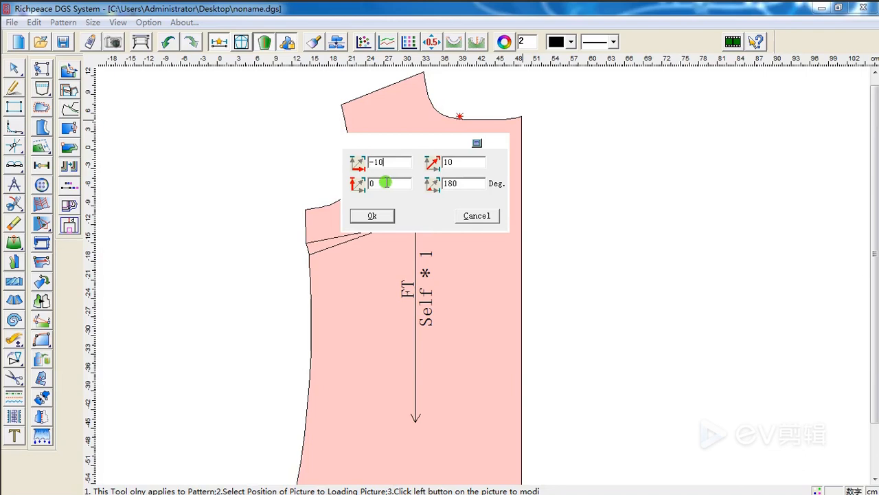
pyautogui.click(390, 183)
pyautogui.write('-10')
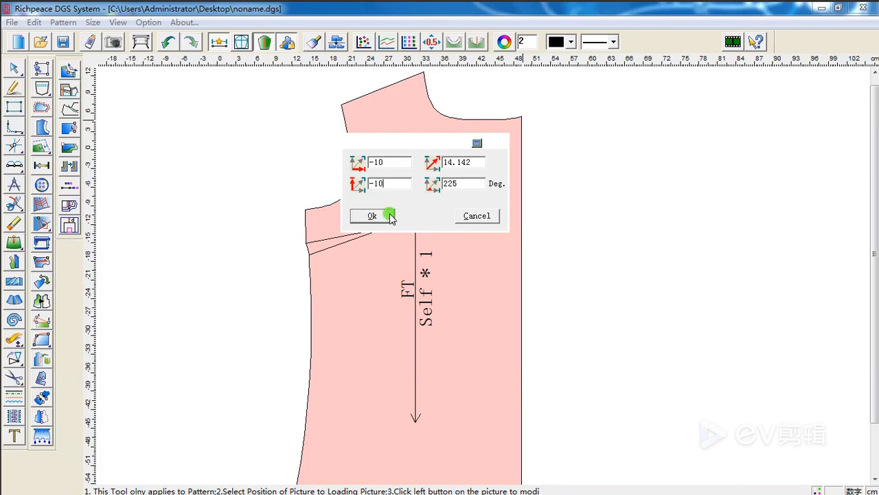
pyautogui.click(371, 215)
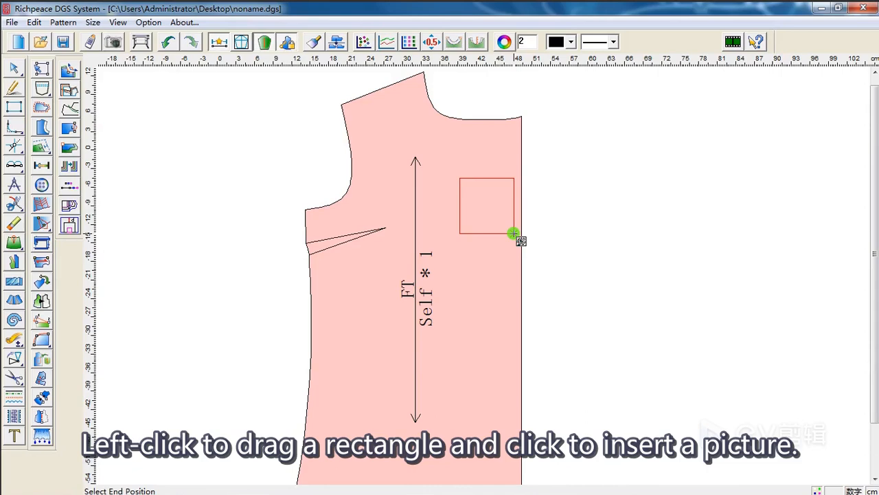
# - Choose Richpeace Logo.png in the Picture dialog for the marked area, a first attempt
pyautogui.click(514, 234)
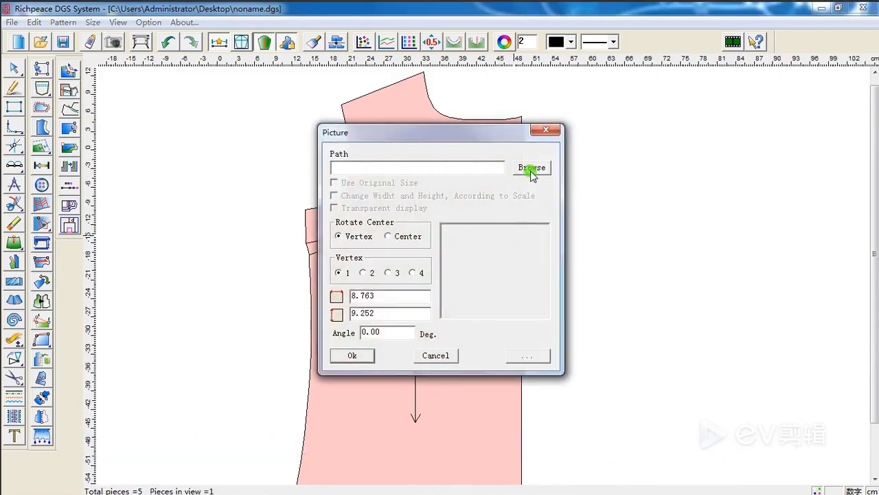
pyautogui.click(530, 167)
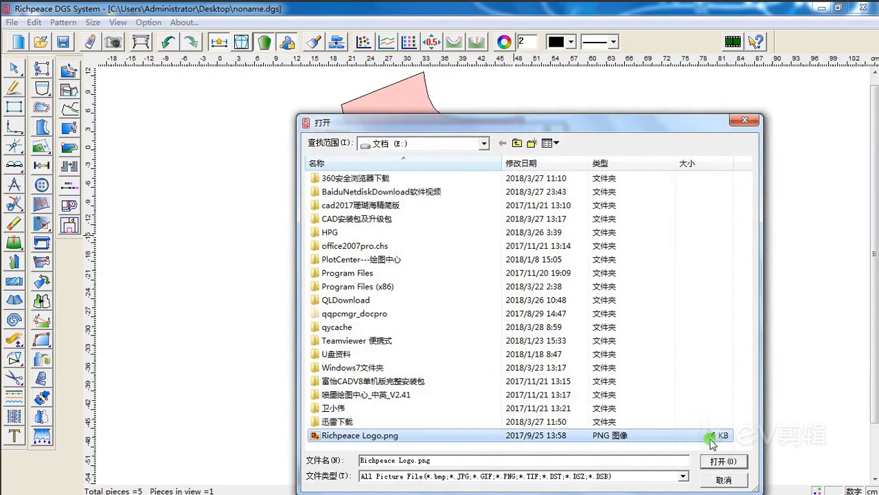
pyautogui.click(723, 462)
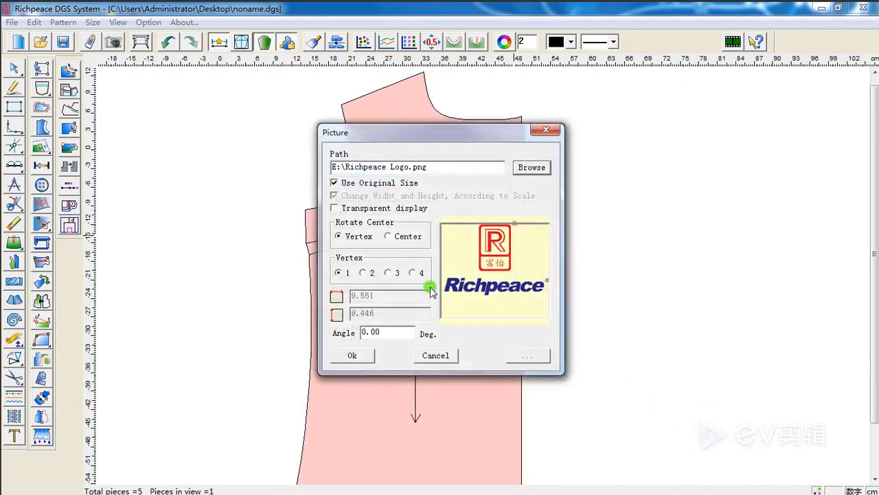
pyautogui.click(351, 354)
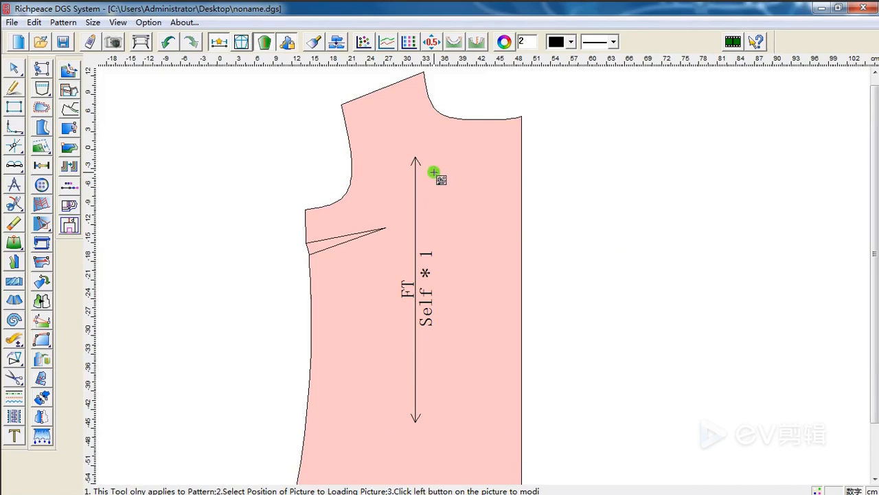
# - Mark the picture area on the upper bodice and insert Richpeace Logo.png into it
pyautogui.moveTo(434, 173); pyautogui.dragTo(508, 236)
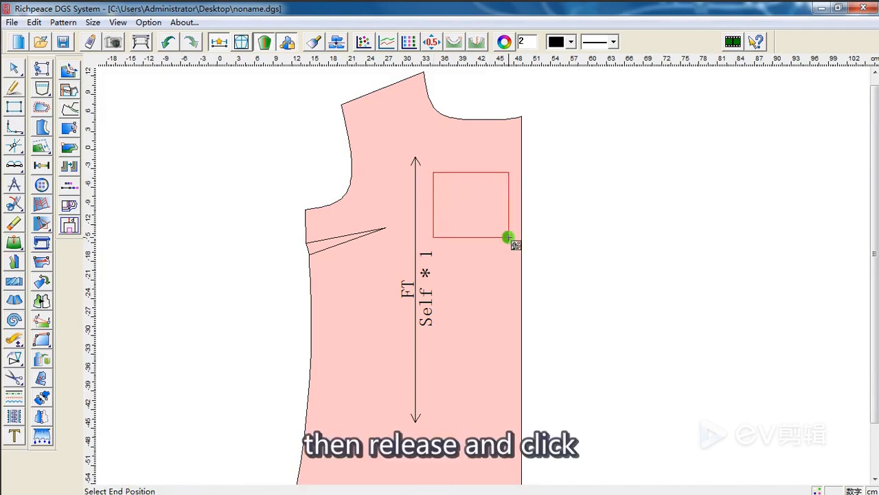
pyautogui.click(507, 239)
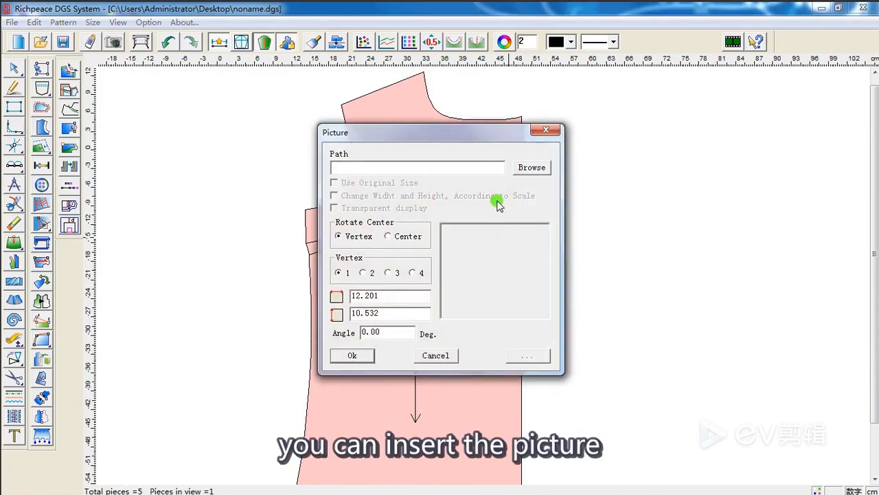
pyautogui.click(530, 167)
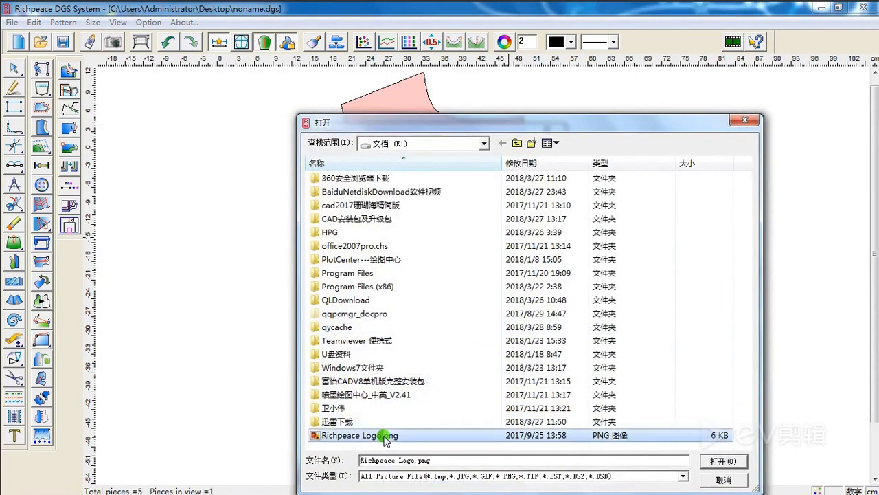
pyautogui.click(723, 462)
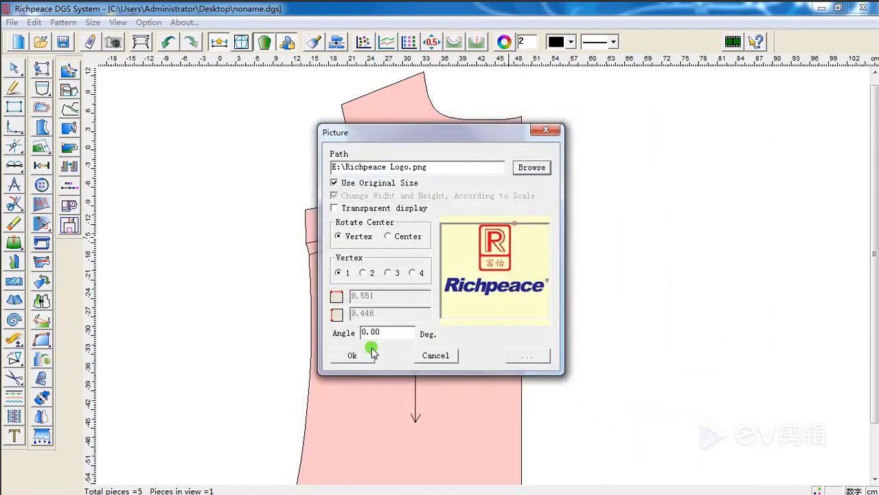
pyautogui.click(352, 354)
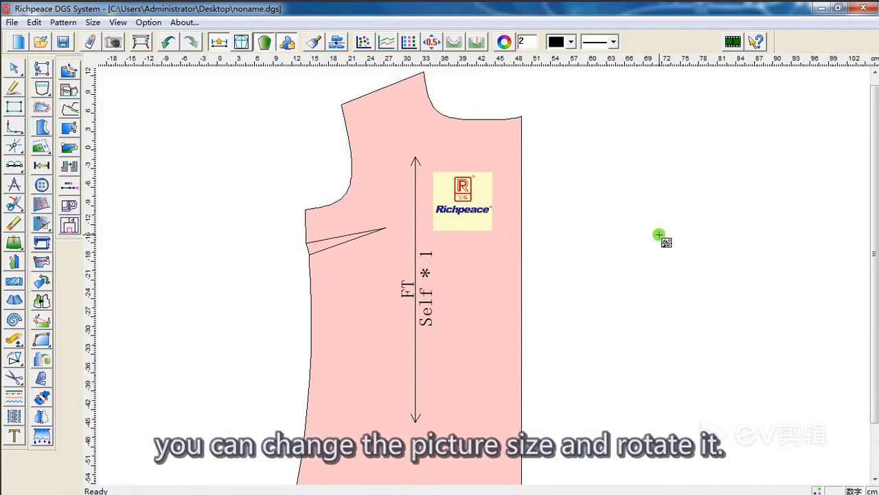
pyautogui.moveTo(643, 220)
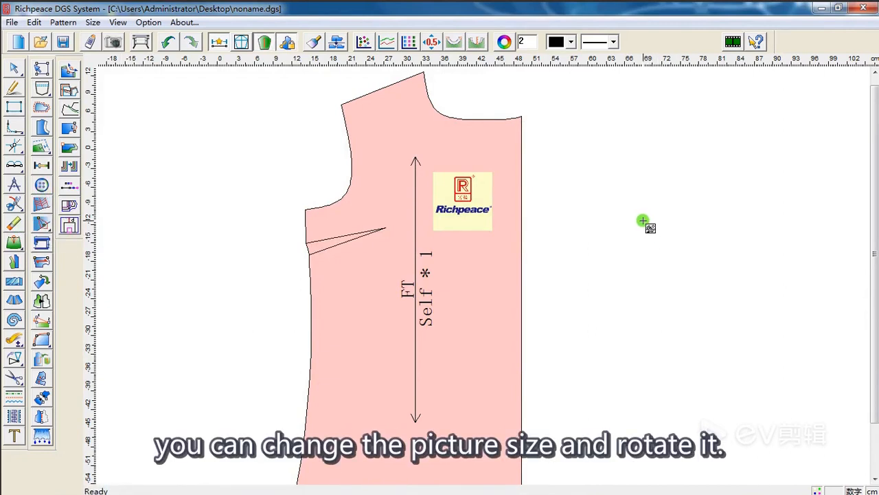
pyautogui.moveTo(565, 204)
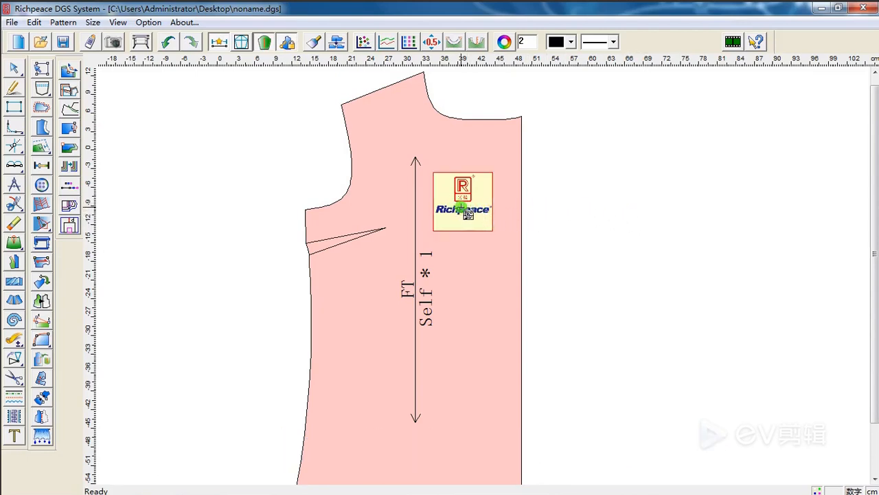
# - Select the inserted logo and nudge it into position on the bodice
pyautogui.click(463, 200)
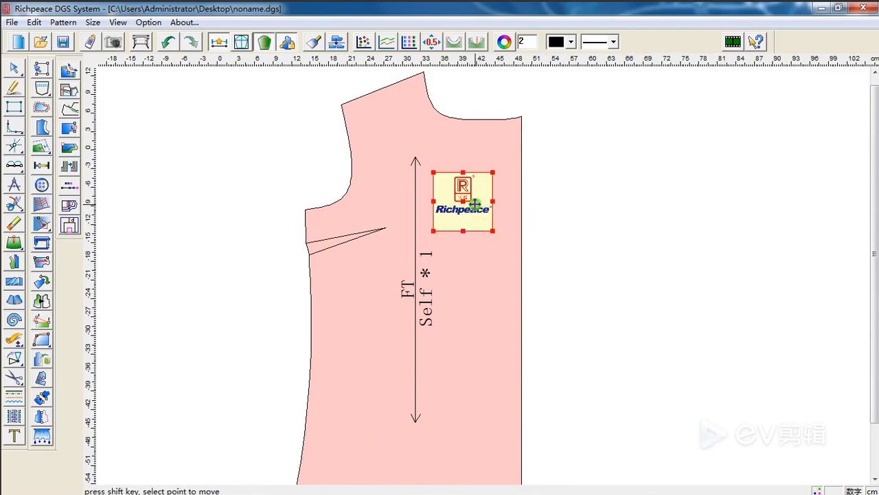
pyautogui.moveTo(461, 199); pyautogui.dragTo(467, 198)
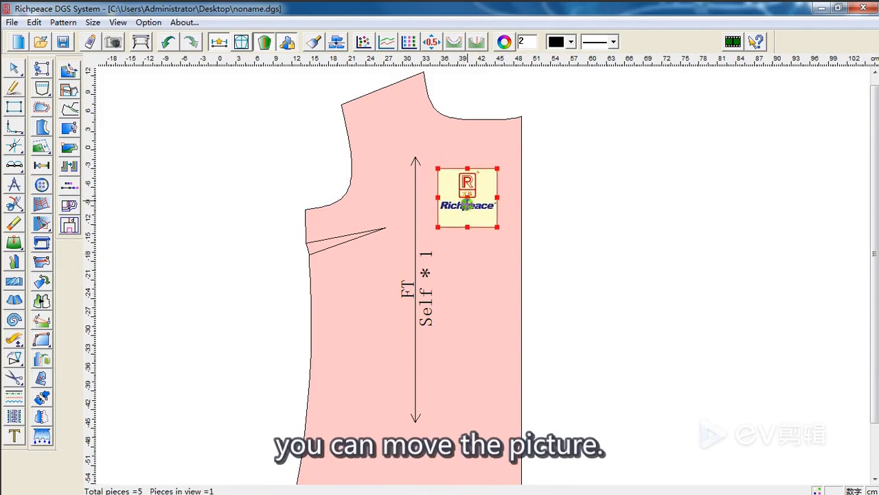
pyautogui.moveTo(467, 198); pyautogui.dragTo(475, 206)
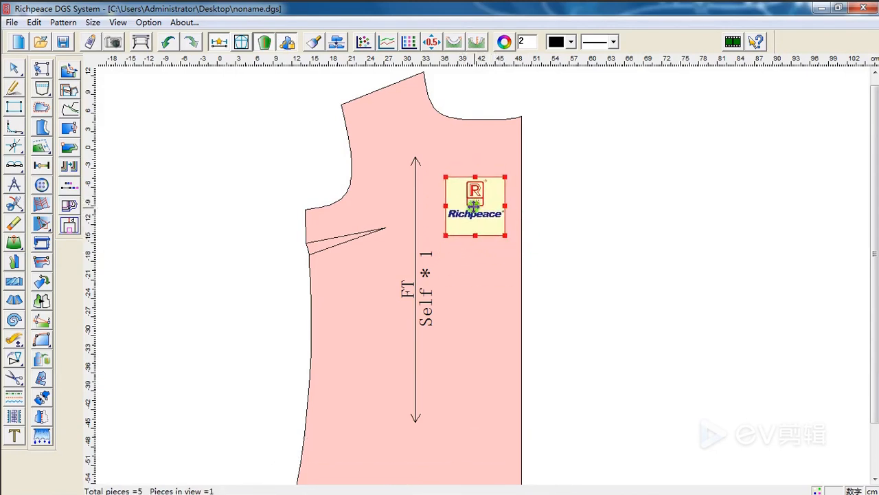
pyautogui.moveTo(476, 206); pyautogui.dragTo(461, 199)
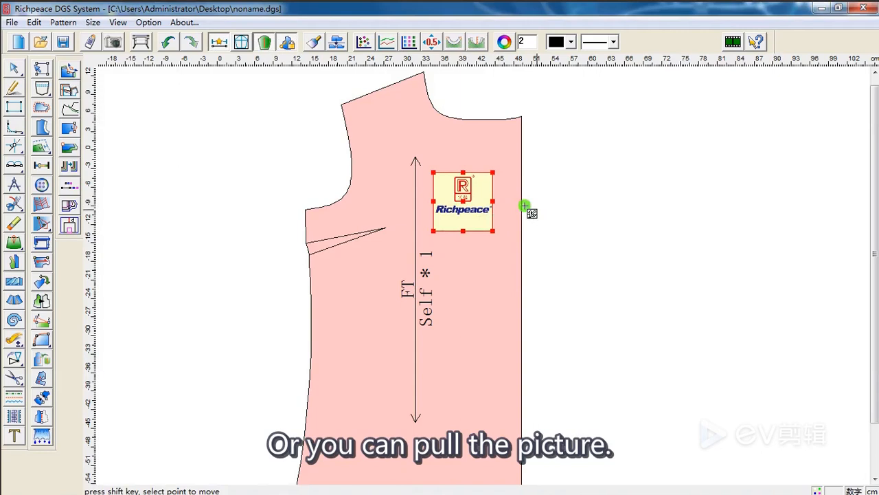
# - Stretch the logo slightly wider and adjust its top edge with the handles
pyautogui.moveTo(525, 206); pyautogui.dragTo(512, 209)
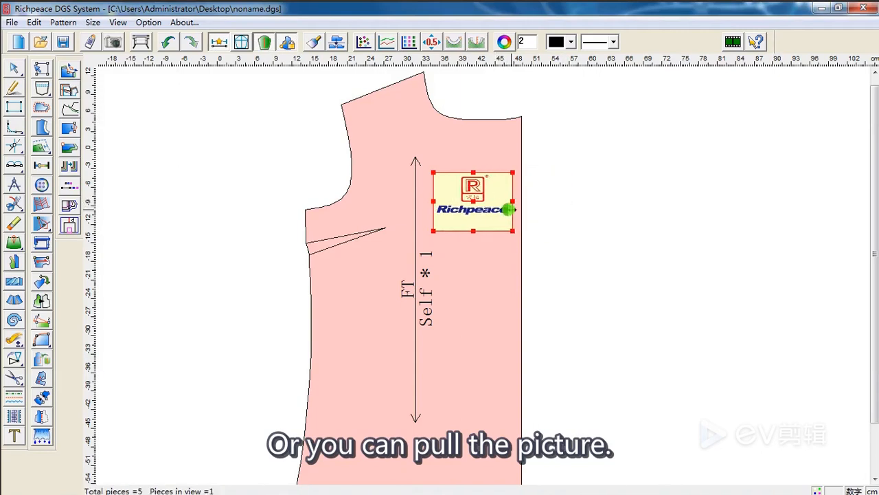
pyautogui.moveTo(511, 208); pyautogui.dragTo(498, 209)
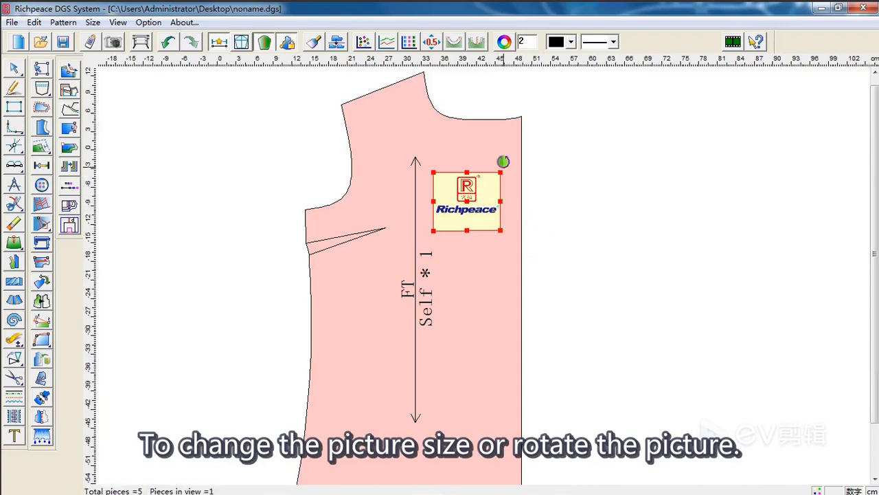
pyautogui.moveTo(502, 162); pyautogui.dragTo(493, 176)
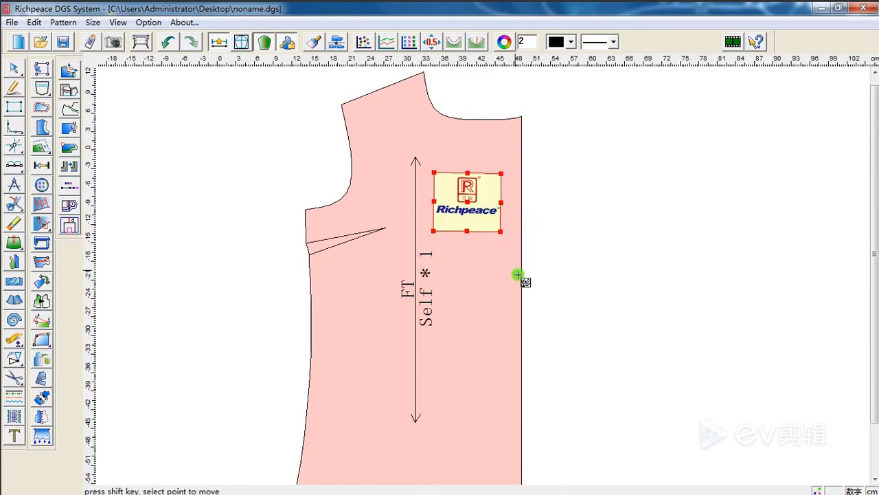
pyautogui.moveTo(524, 255)
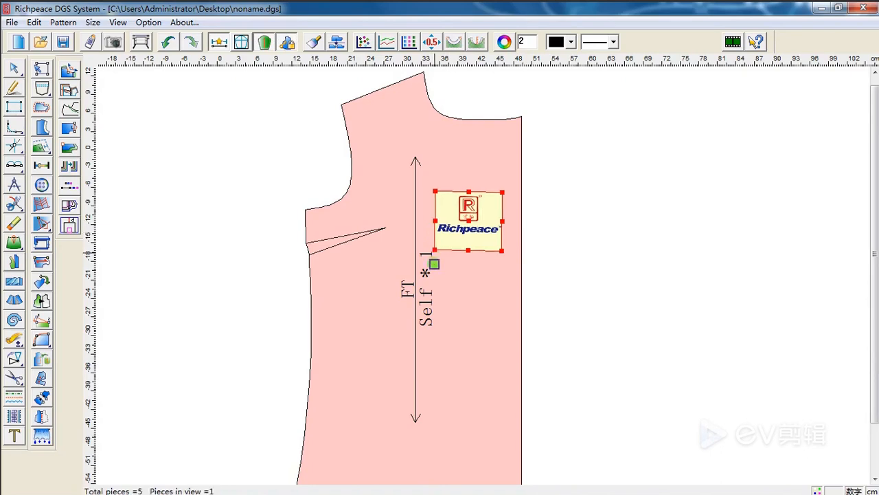
# - Relocate the reference point to the logo's corner, then tilt the logo and shift it left
pyautogui.moveTo(434, 263); pyautogui.dragTo(437, 228)
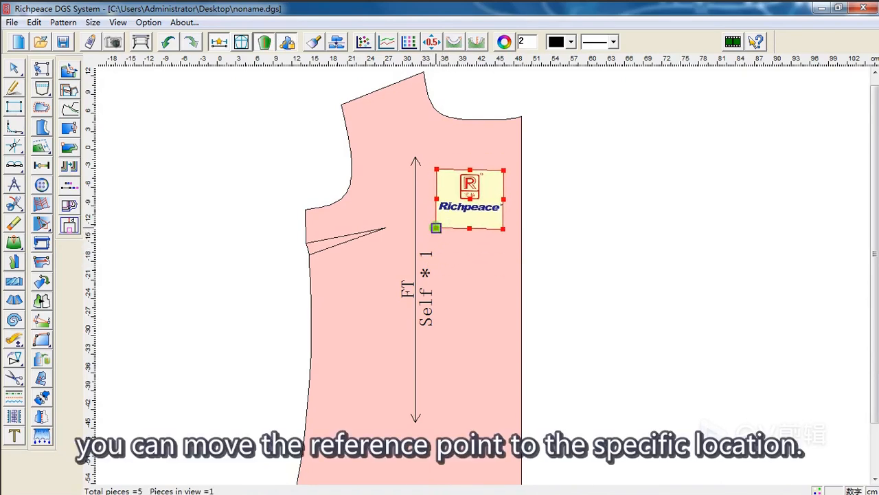
pyautogui.moveTo(436, 228); pyautogui.dragTo(444, 231)
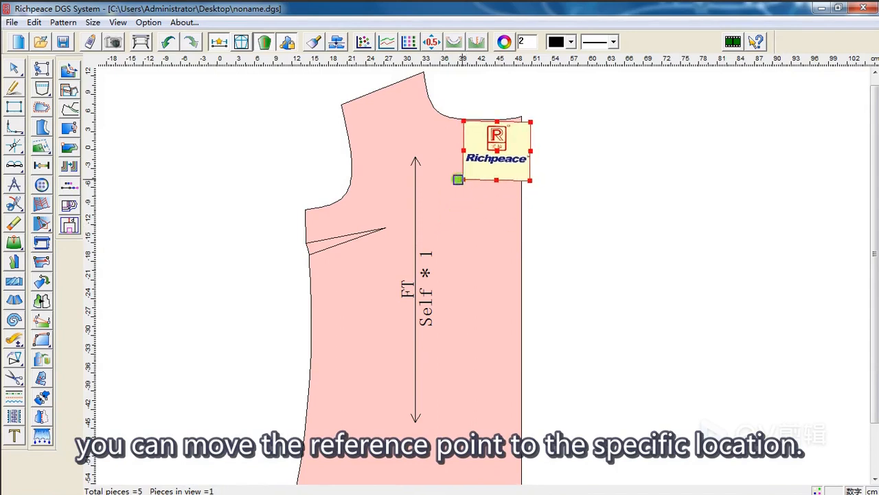
pyautogui.moveTo(459, 179); pyautogui.dragTo(404, 221)
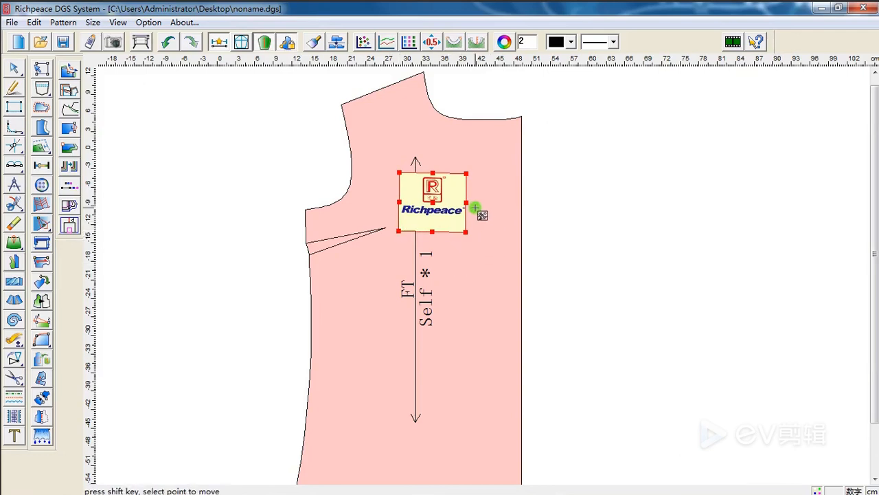
pyautogui.moveTo(498, 230)
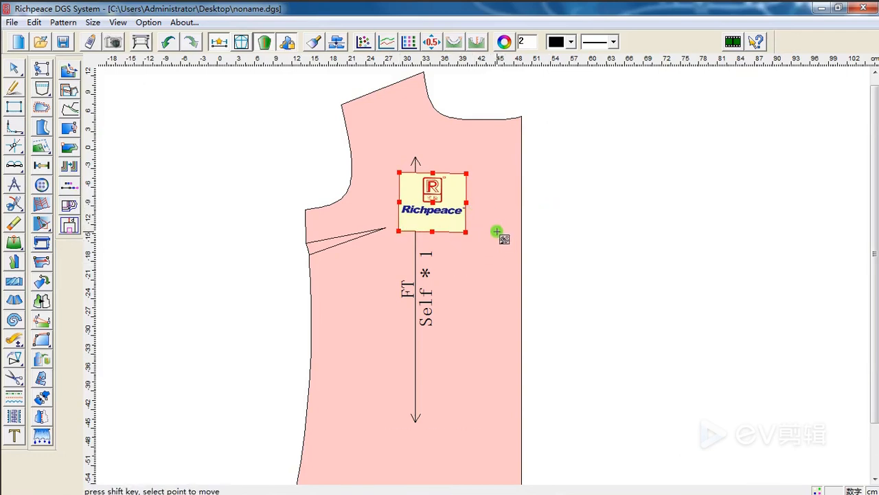